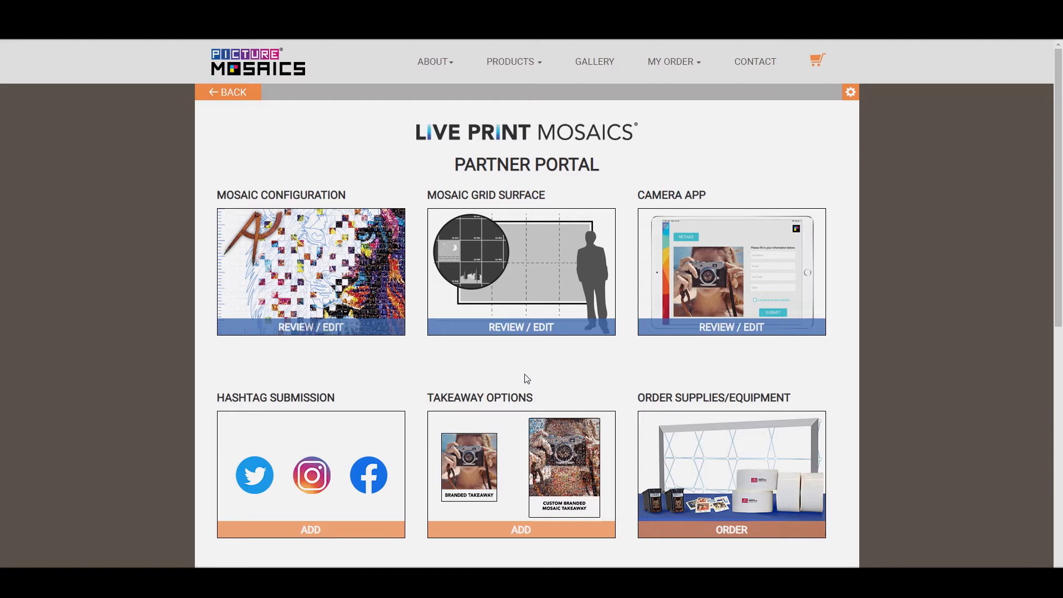
Add Takeaway Options from the Partner Portal home to open its settings page
{"action": "left_click", "coordinate": [521, 529]}
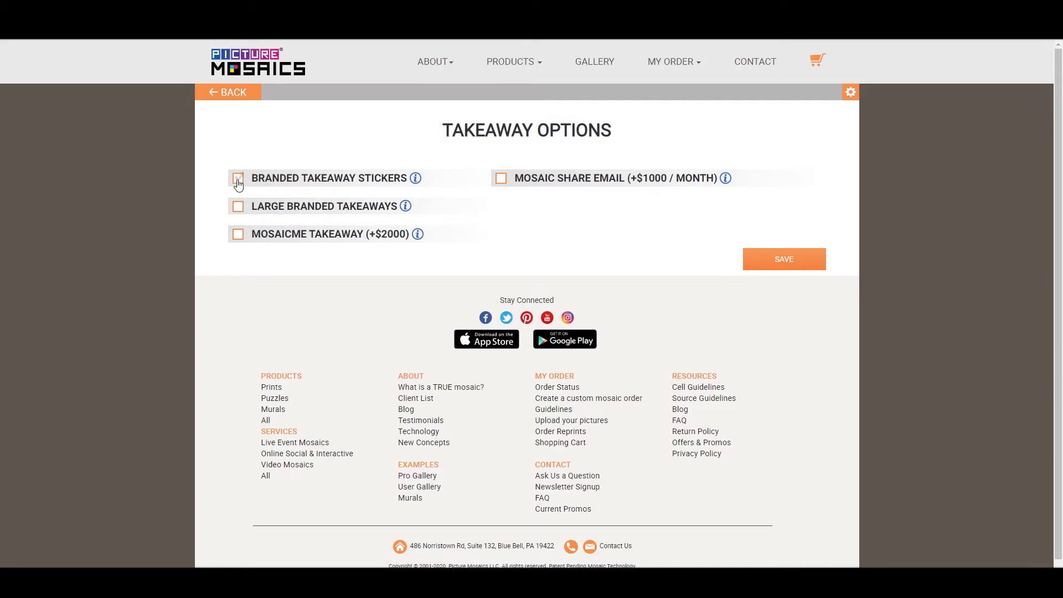
Tick the Branded Takeaway Stickers checkbox to show the sticker preview
{"action": "left_click", "coordinate": [237, 178]}
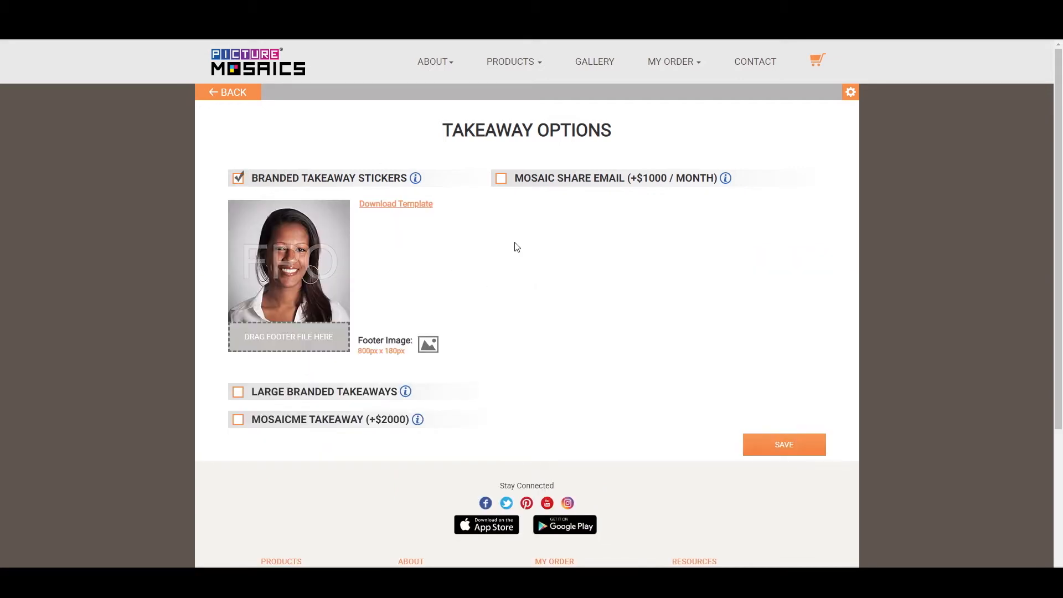
{"action": "mouse_move", "coordinate": [517, 244]}
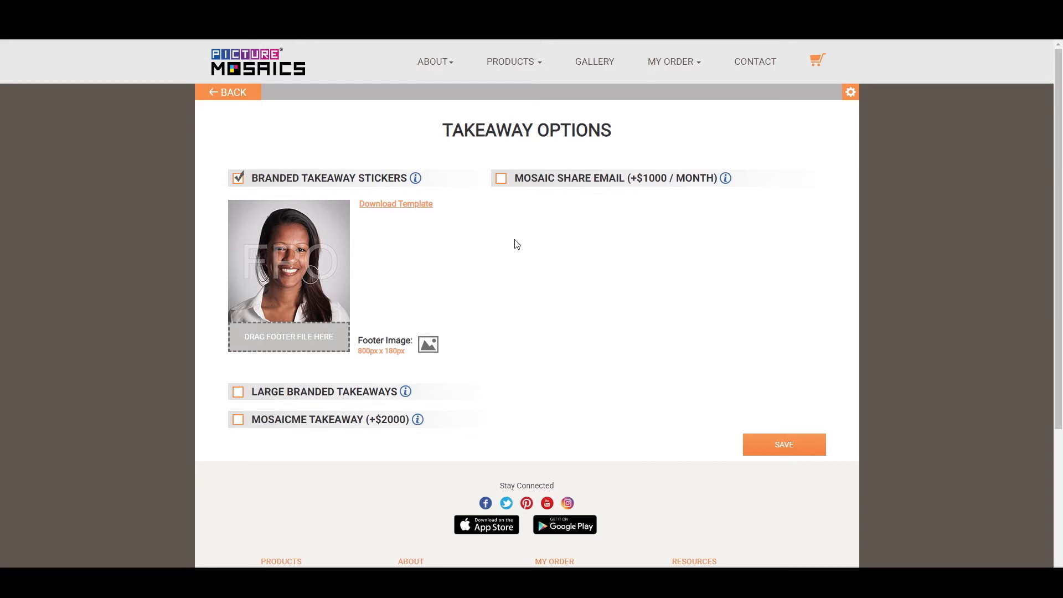
{"action": "mouse_move", "coordinate": [397, 169]}
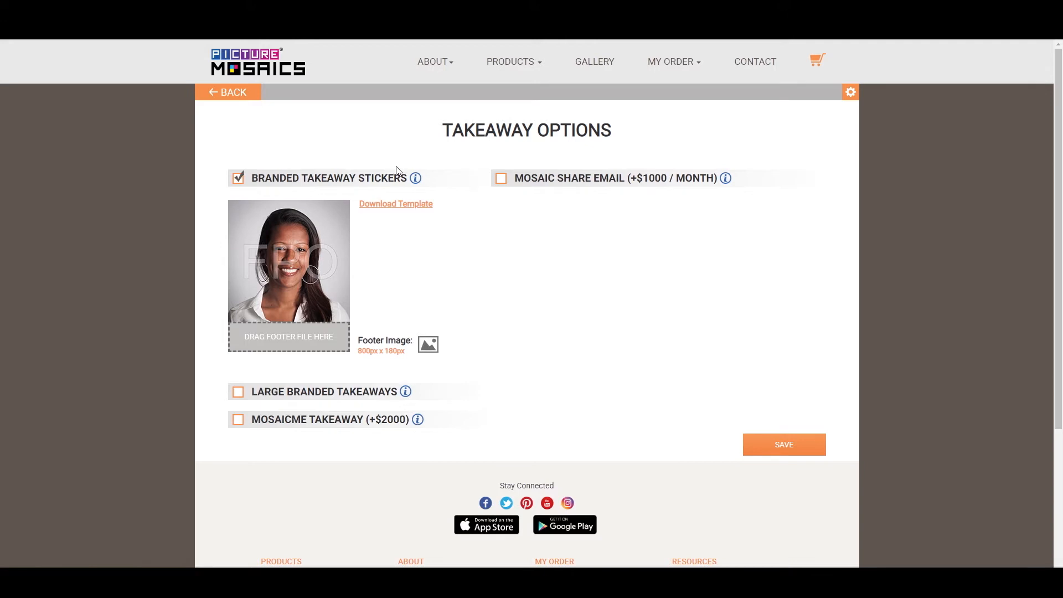
{"action": "mouse_move", "coordinate": [328, 346]}
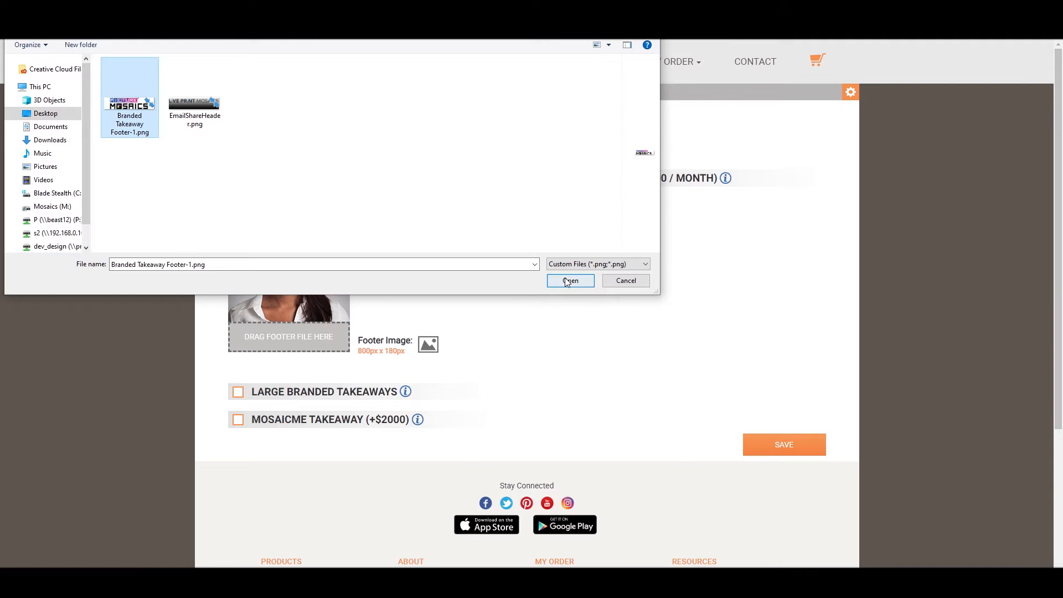
Upload Branded Takeaway Footer-1.png as the sticker footer image
{"action": "left_click", "coordinate": [570, 281]}
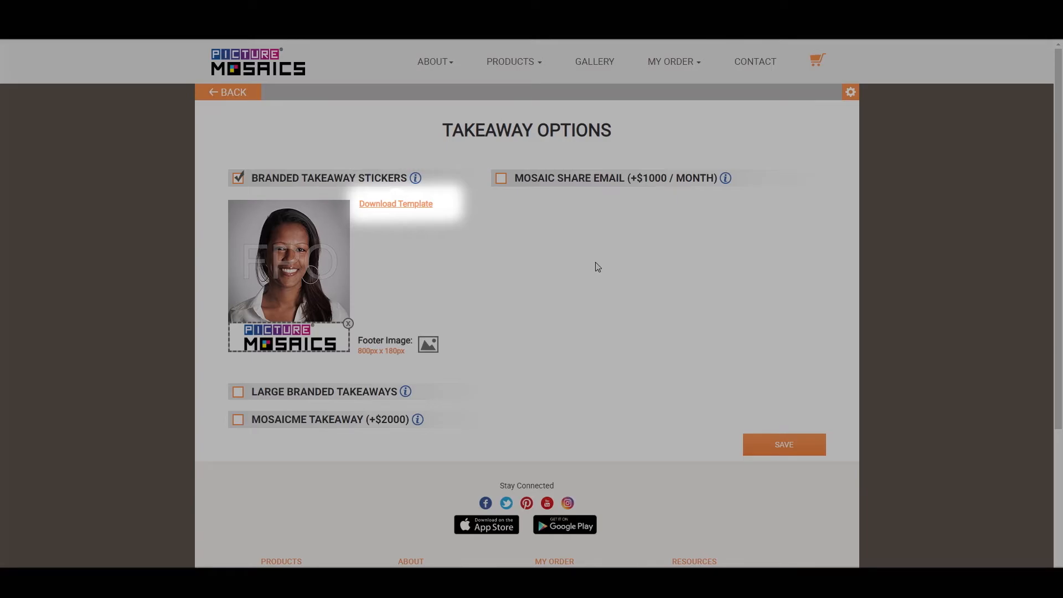
{"action": "left_click", "coordinate": [395, 204]}
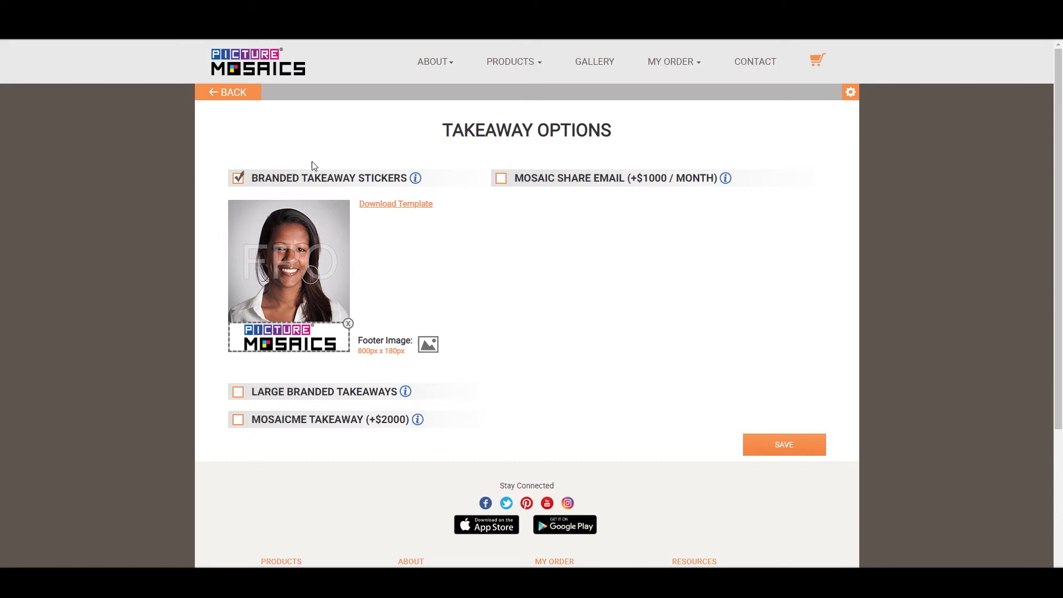
{"action": "mouse_move", "coordinate": [316, 158]}
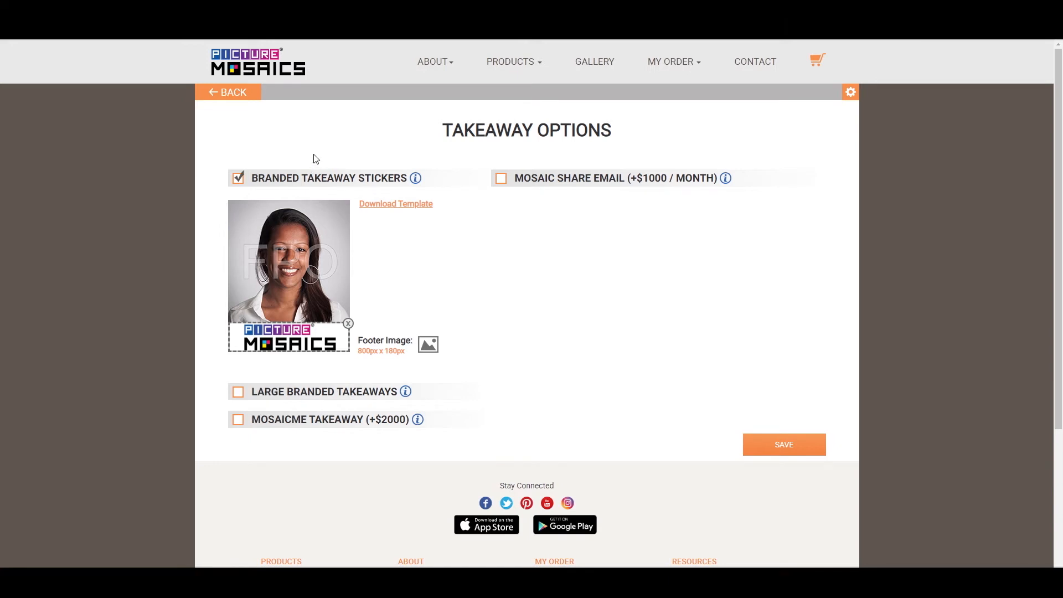
Enable Large Branded Takeaways and settle on the 5 x 7 size
{"action": "left_click", "coordinate": [237, 392]}
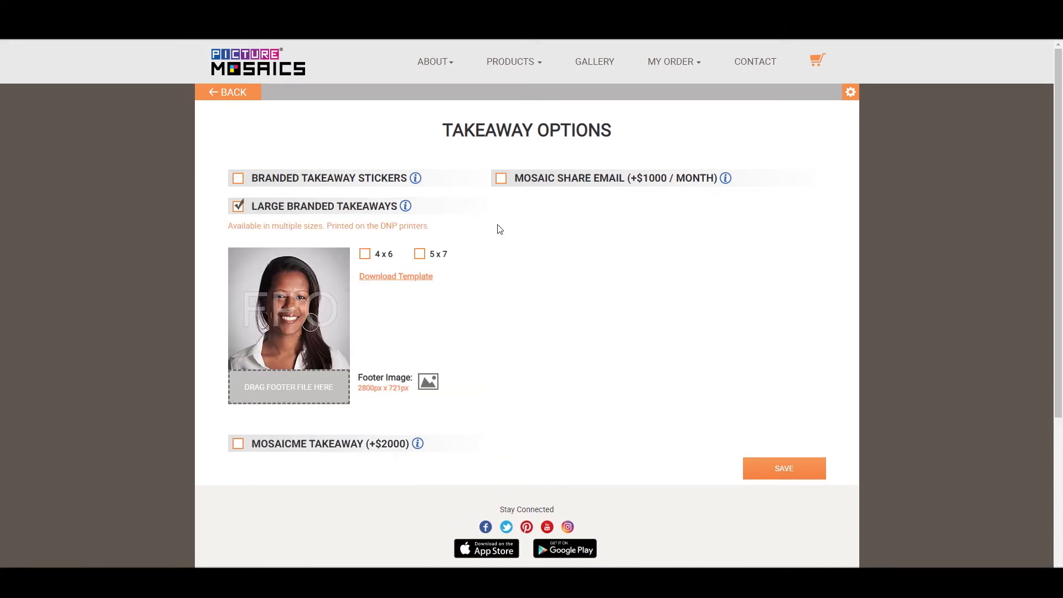
{"action": "mouse_move", "coordinate": [606, 290]}
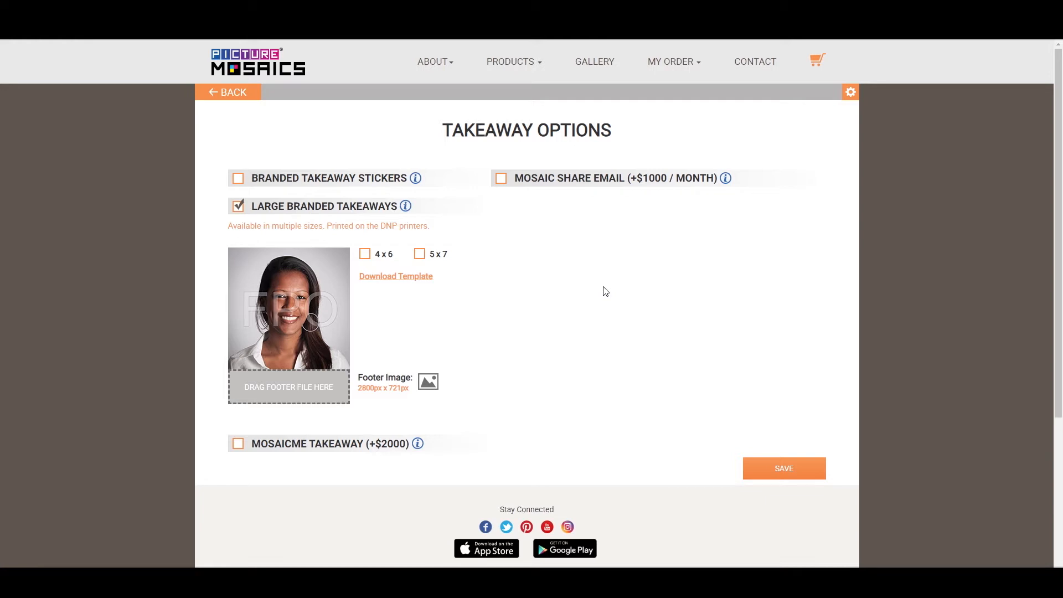
{"action": "mouse_move", "coordinate": [602, 286]}
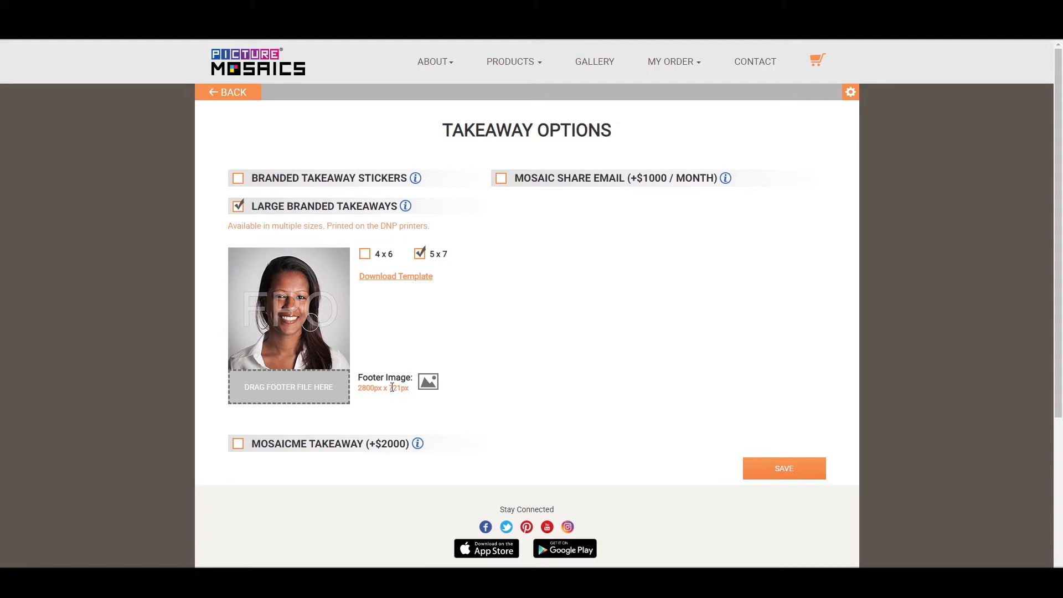
{"action": "left_click", "coordinate": [365, 254]}
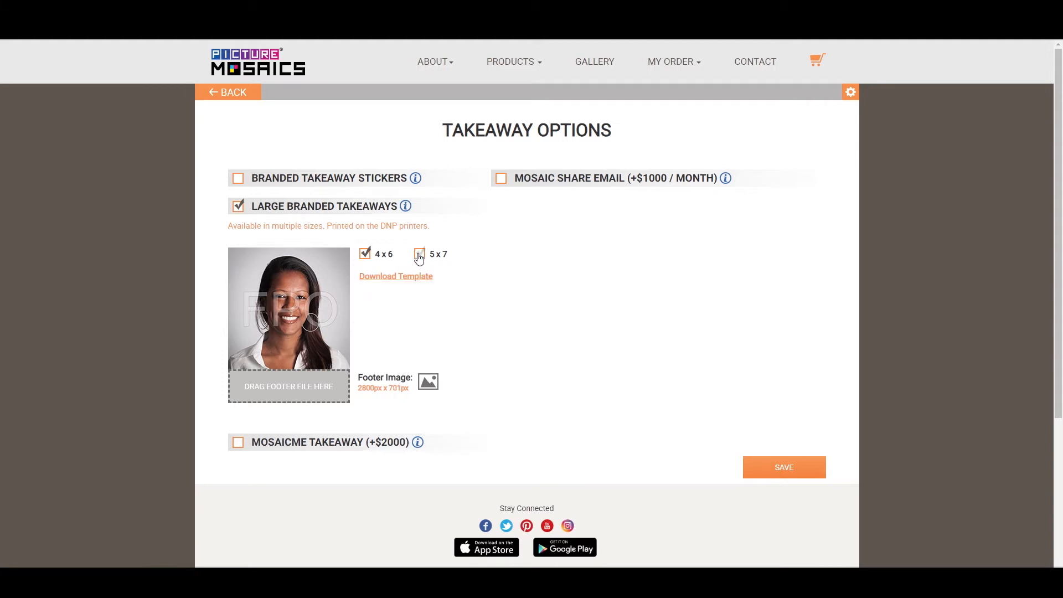
{"action": "left_click", "coordinate": [419, 254]}
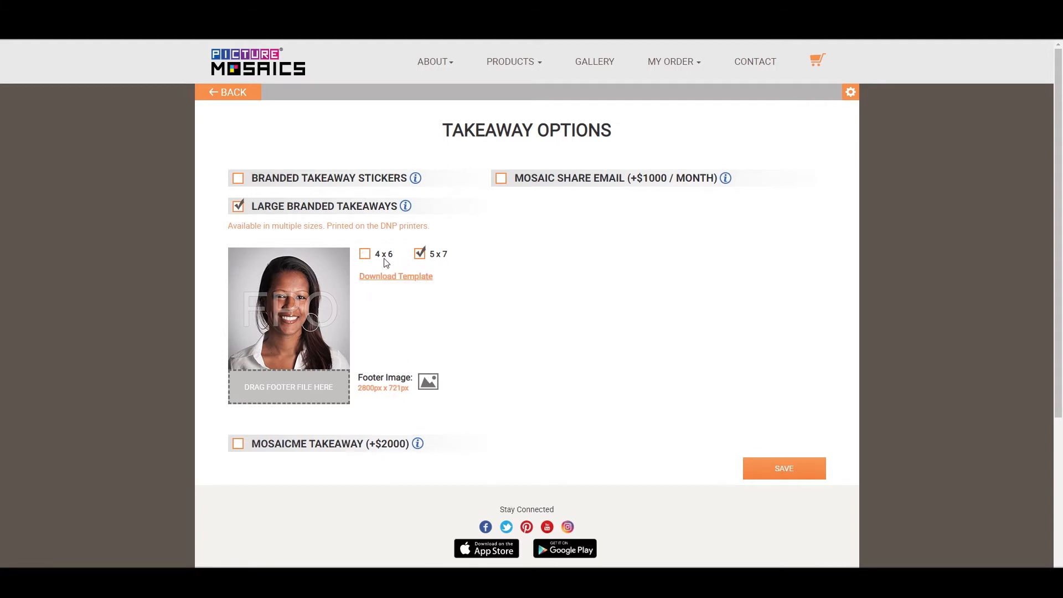
{"action": "left_click", "coordinate": [365, 254]}
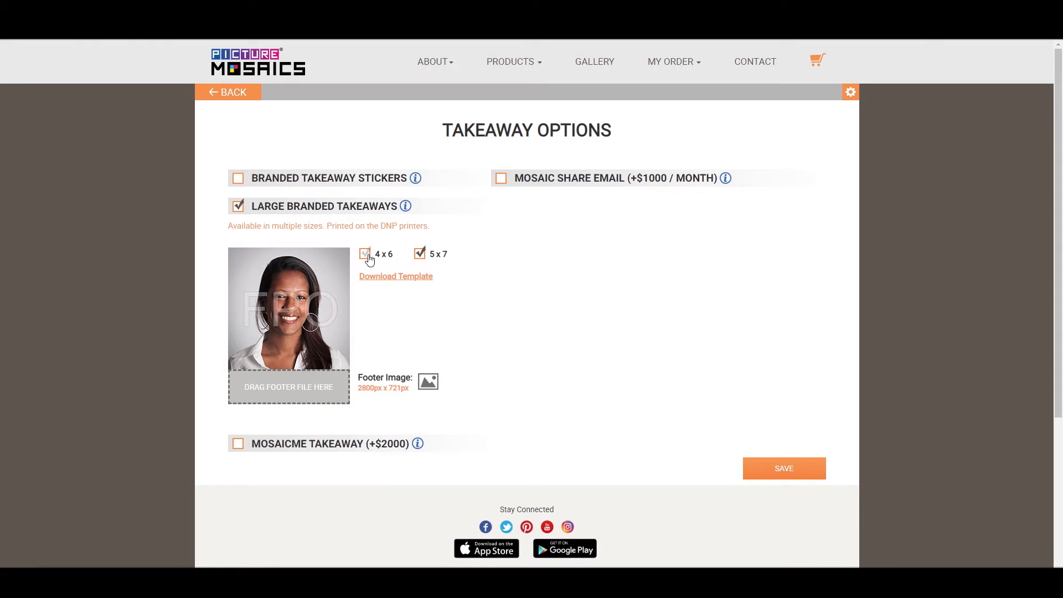
{"action": "left_click", "coordinate": [365, 254]}
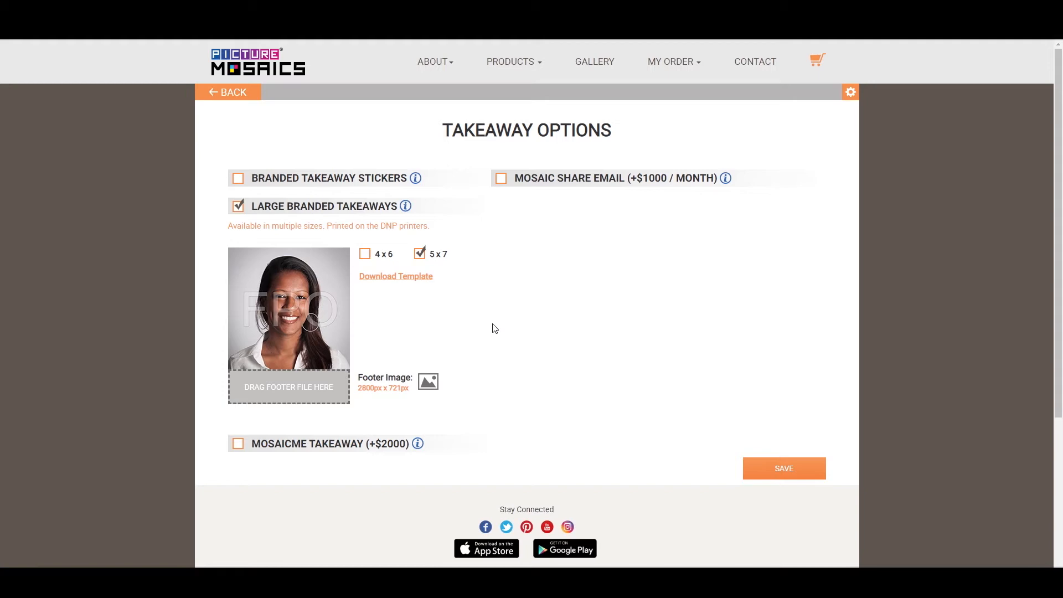
{"action": "mouse_move", "coordinate": [449, 308]}
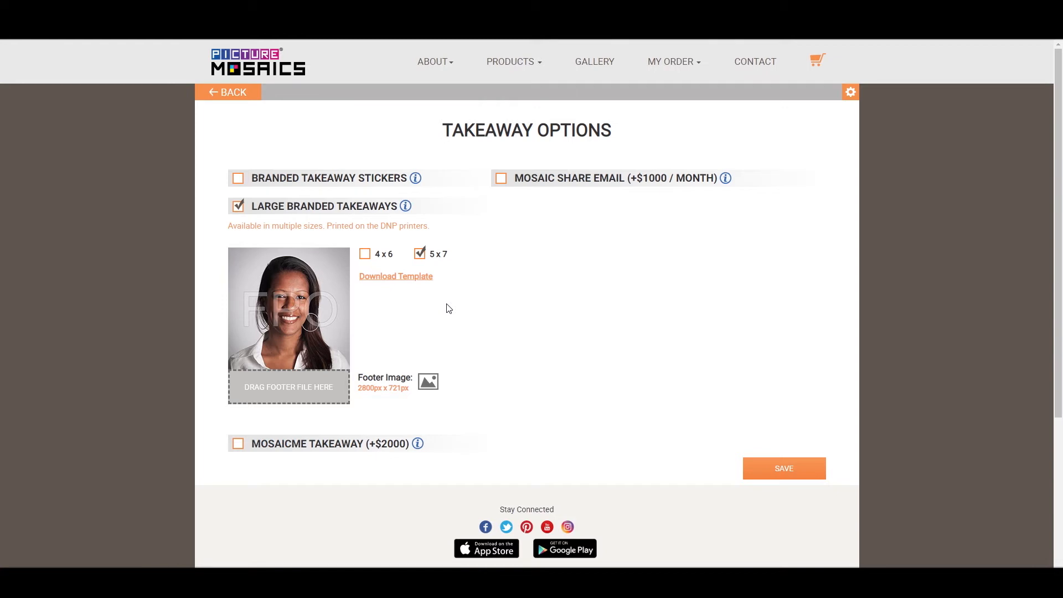
{"action": "mouse_move", "coordinate": [660, 250]}
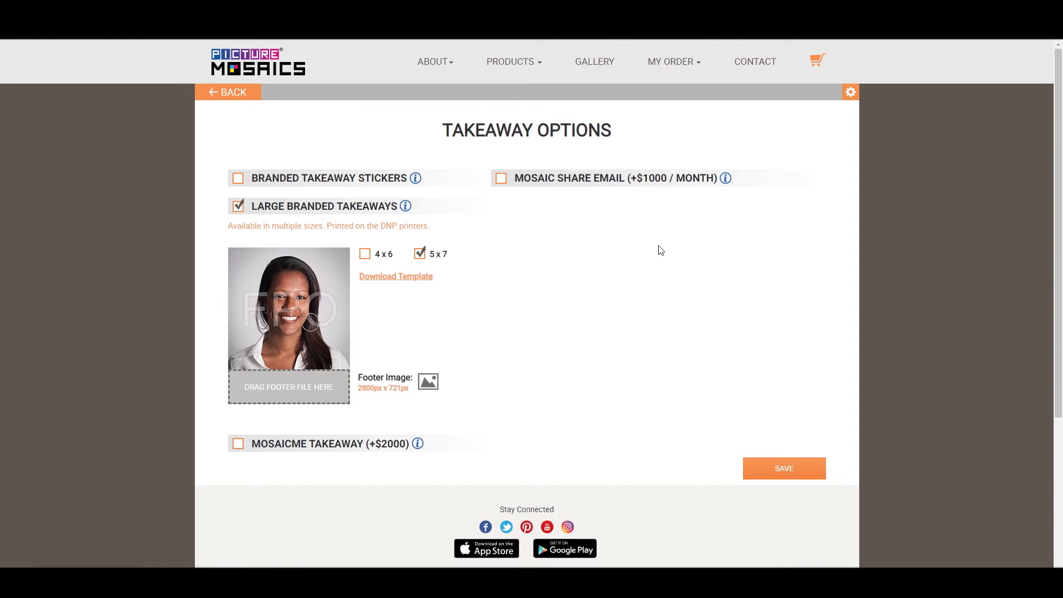
Enable MosaicMe Takeaway (+$2000) and end with the 4 x 6 size selected
{"action": "left_click", "coordinate": [237, 443]}
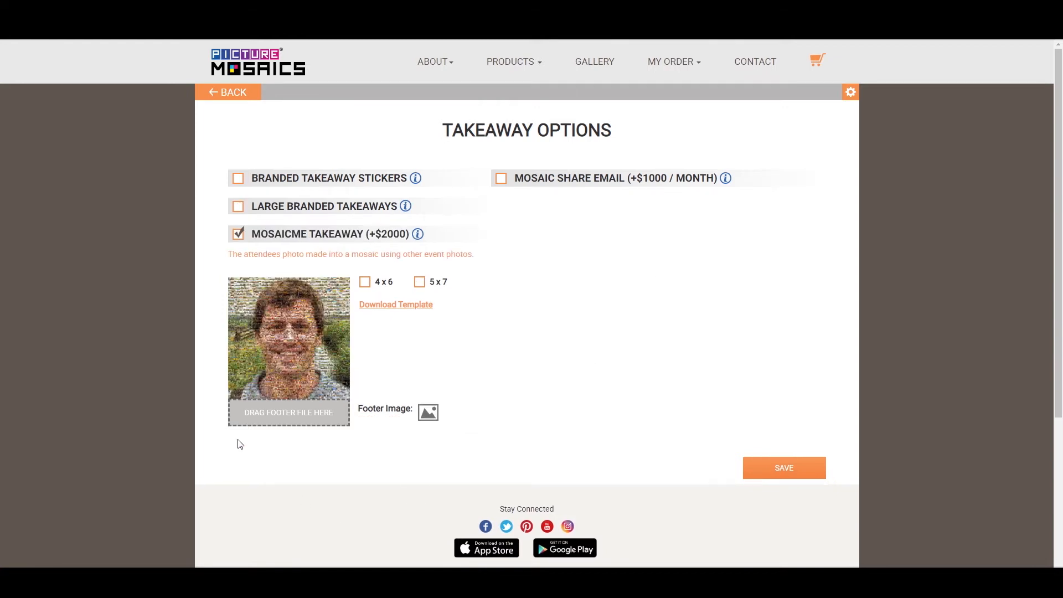
{"action": "mouse_move", "coordinate": [640, 279]}
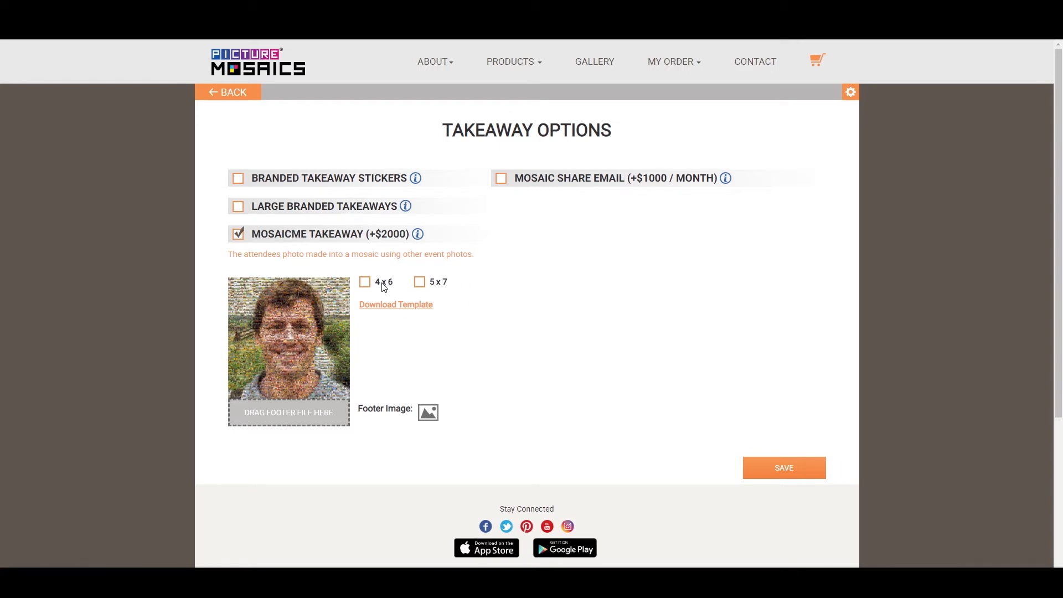
{"action": "left_click", "coordinate": [365, 282]}
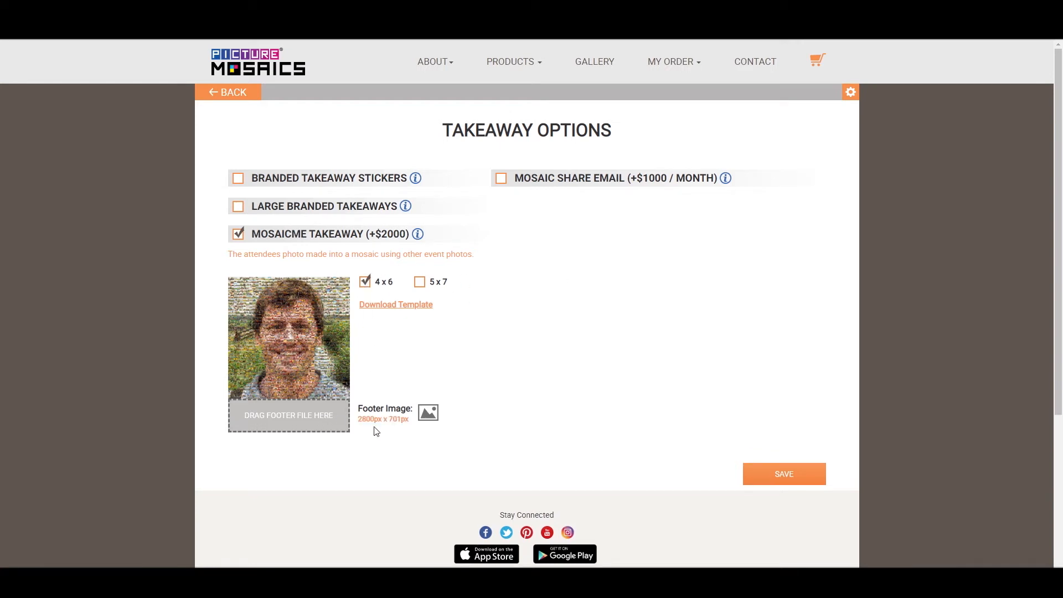
{"action": "left_click", "coordinate": [418, 281]}
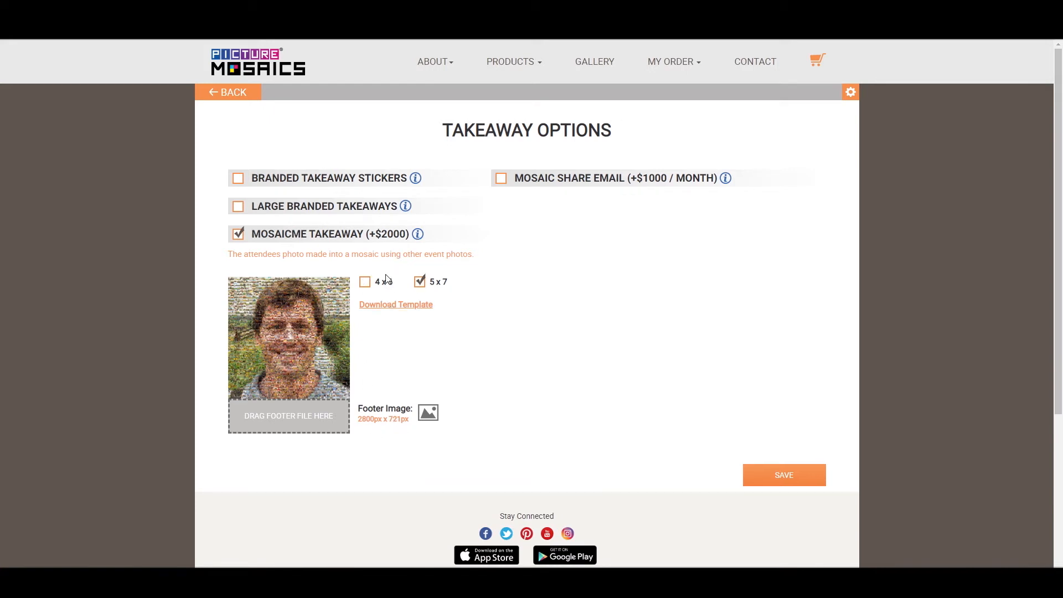
{"action": "left_click", "coordinate": [364, 281]}
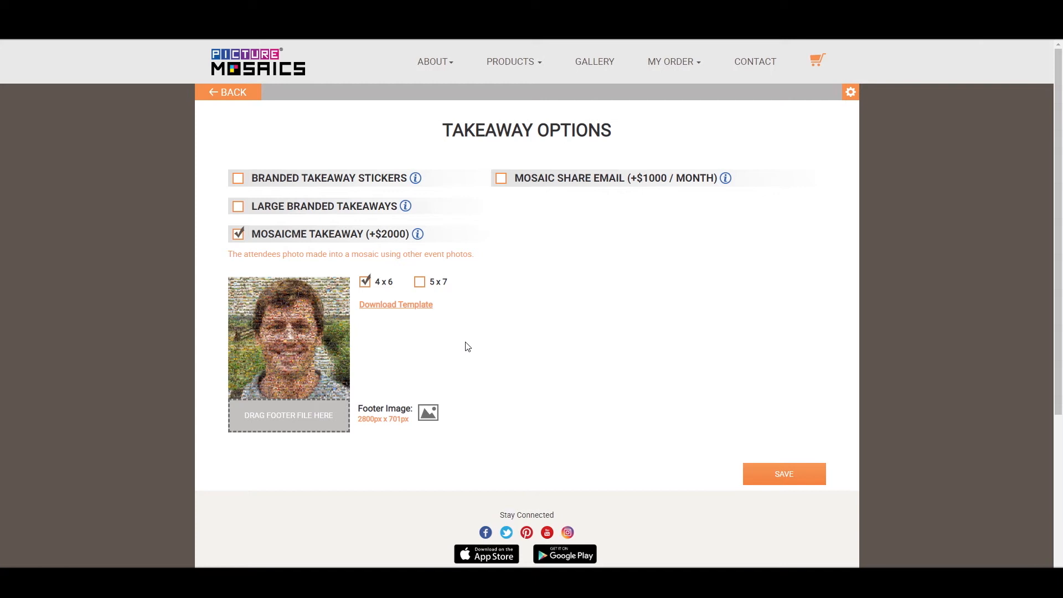
{"action": "mouse_move", "coordinate": [448, 194]}
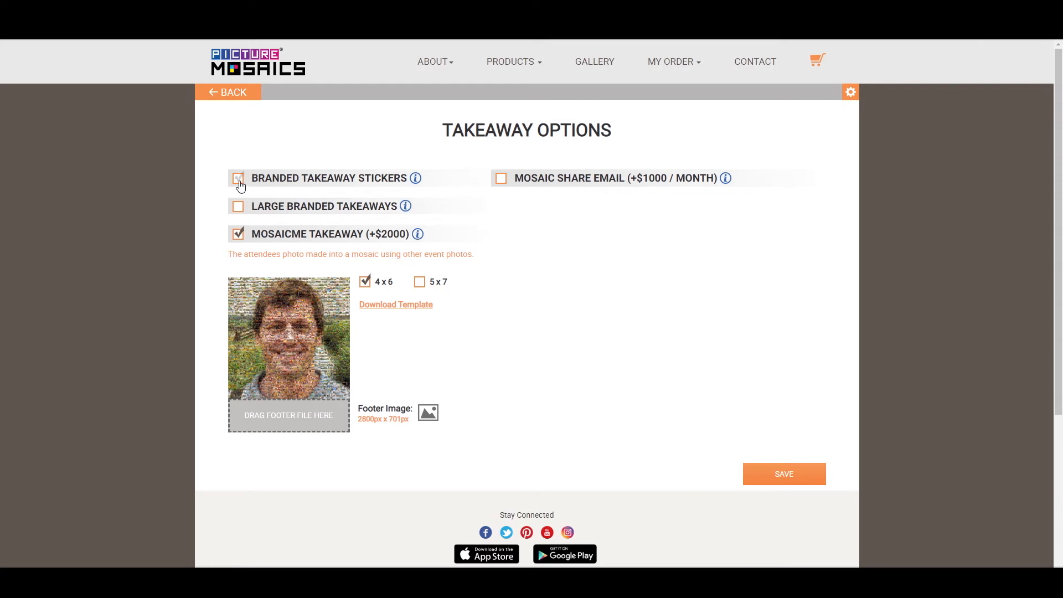
Turn on Branded Takeaway Stickers and Mosaic Share Email (+$1000/month)
{"action": "left_click", "coordinate": [238, 178]}
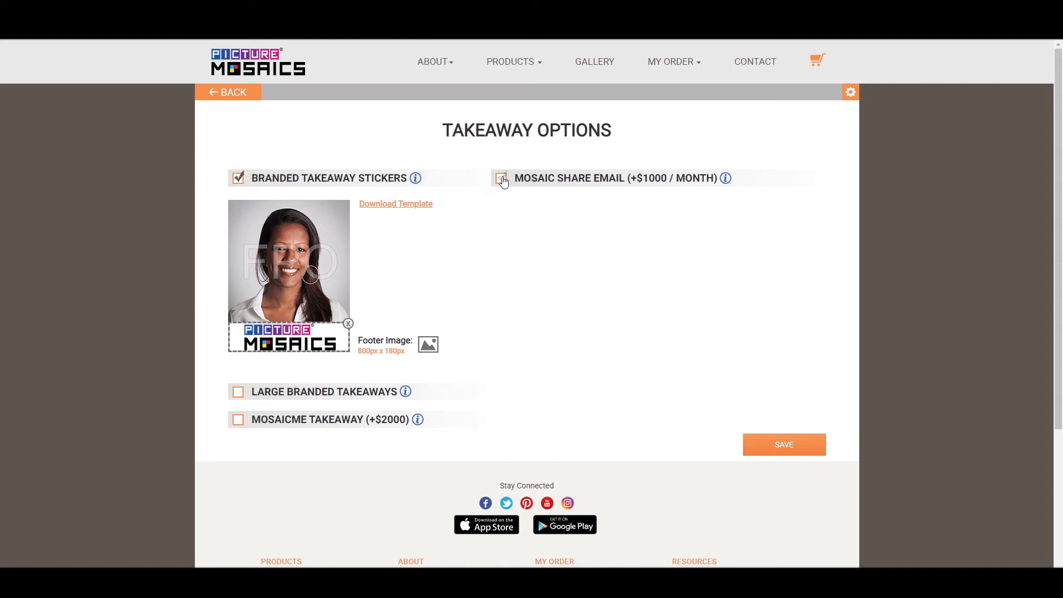
{"action": "left_click", "coordinate": [501, 178]}
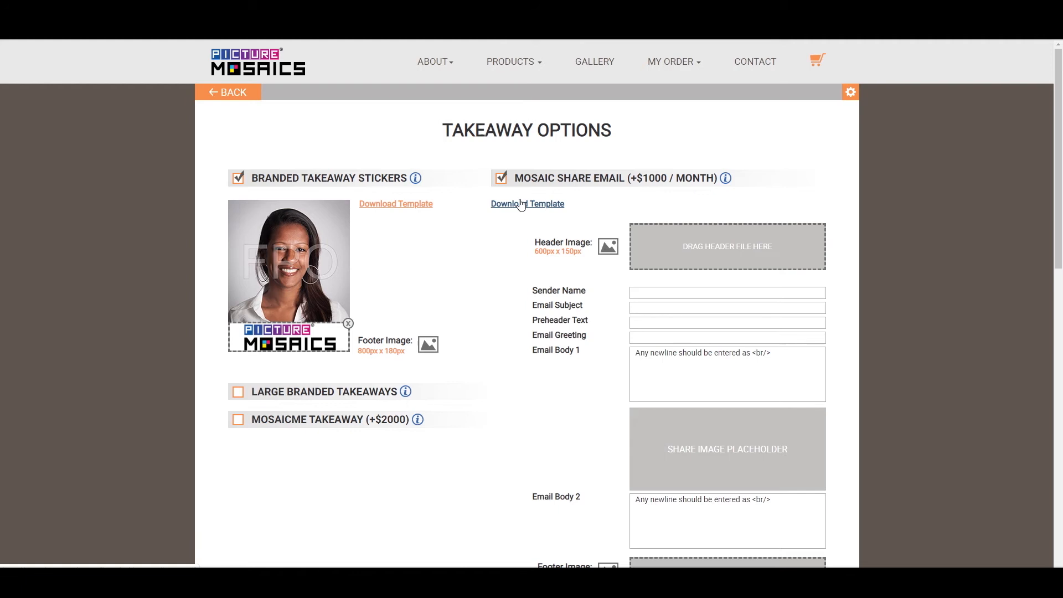
{"action": "mouse_move", "coordinate": [666, 259]}
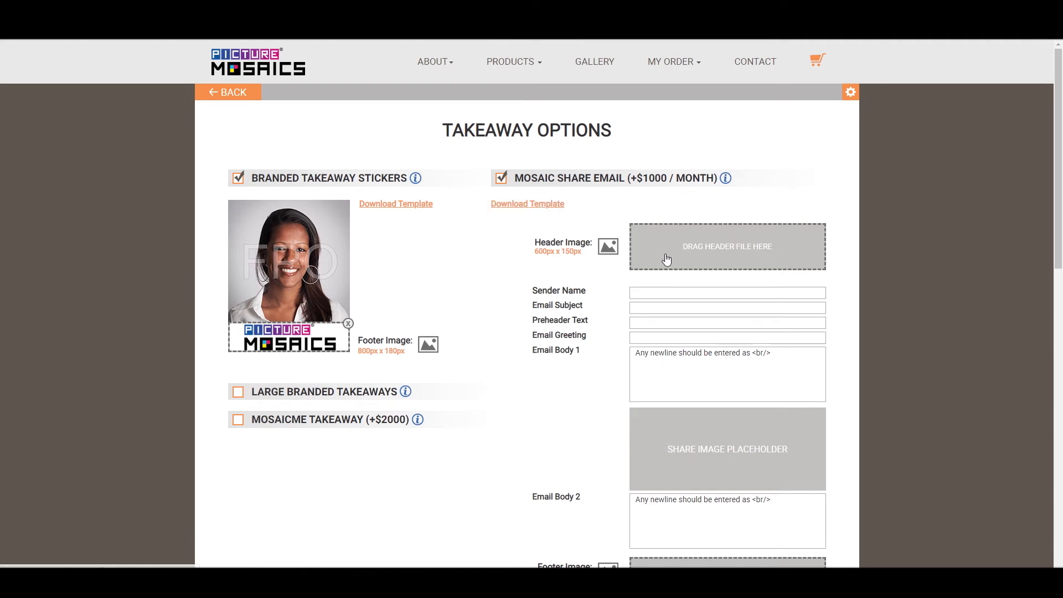
{"action": "mouse_move", "coordinate": [530, 389]}
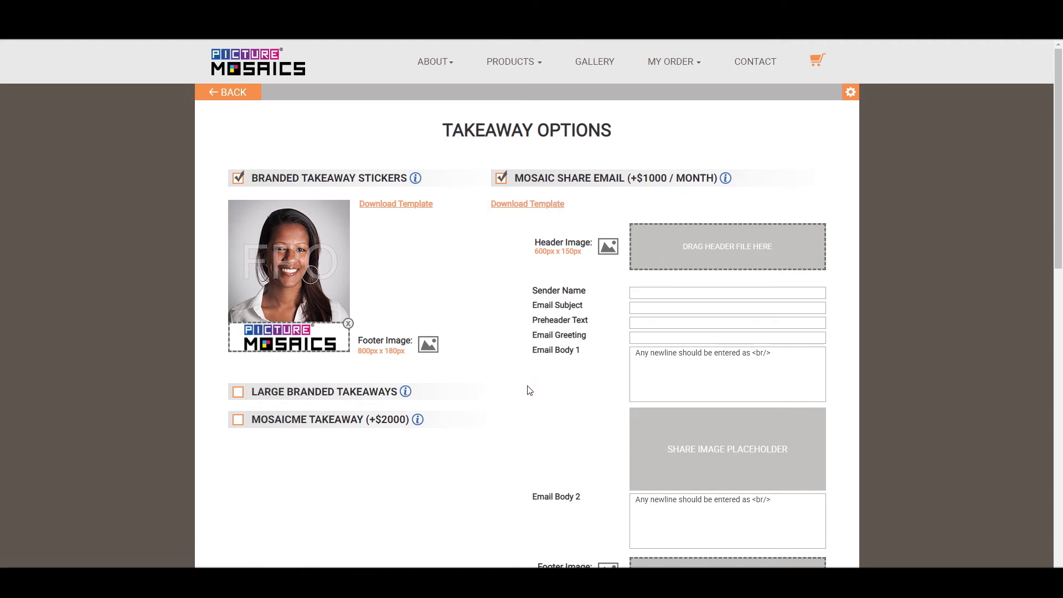
{"action": "scroll", "scroll_direction": "down", "scroll_amount": 3}
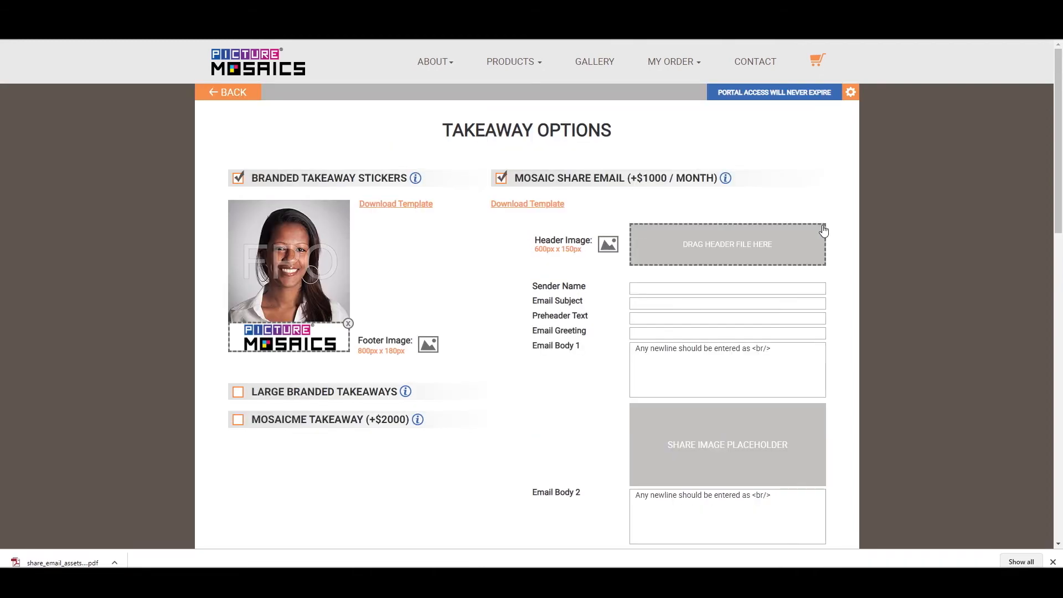
{"action": "mouse_move", "coordinate": [731, 247]}
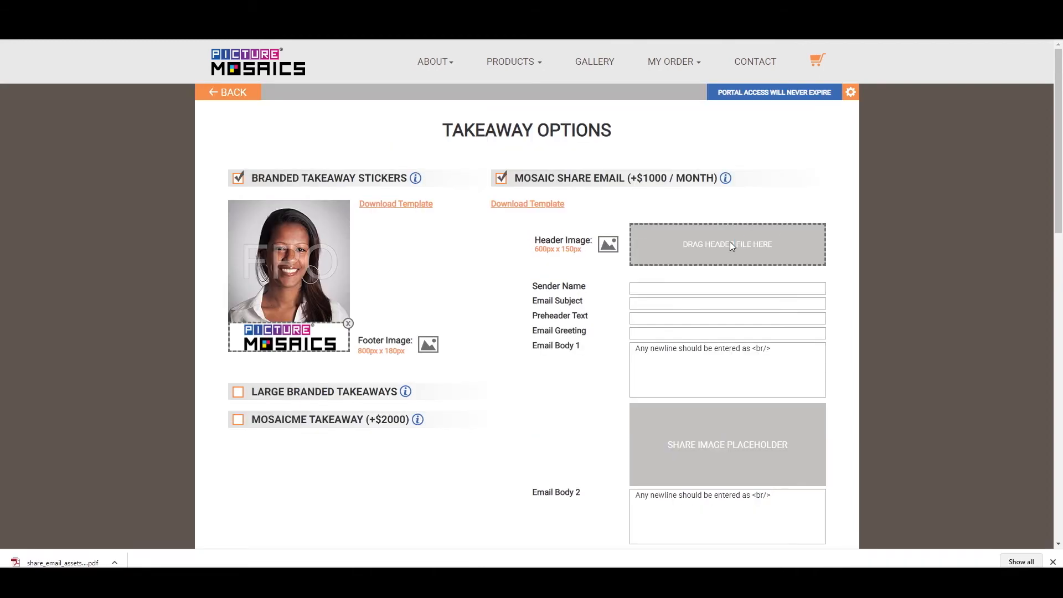
Upload header.png as the share email header and download the asset template
{"action": "left_click", "coordinate": [727, 244]}
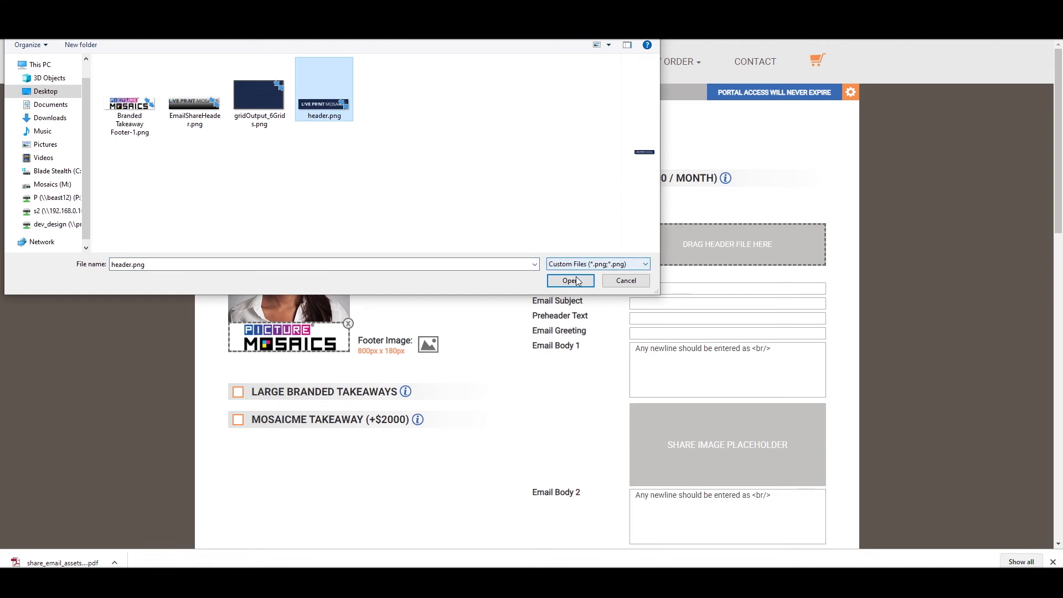
{"action": "left_click", "coordinate": [570, 281]}
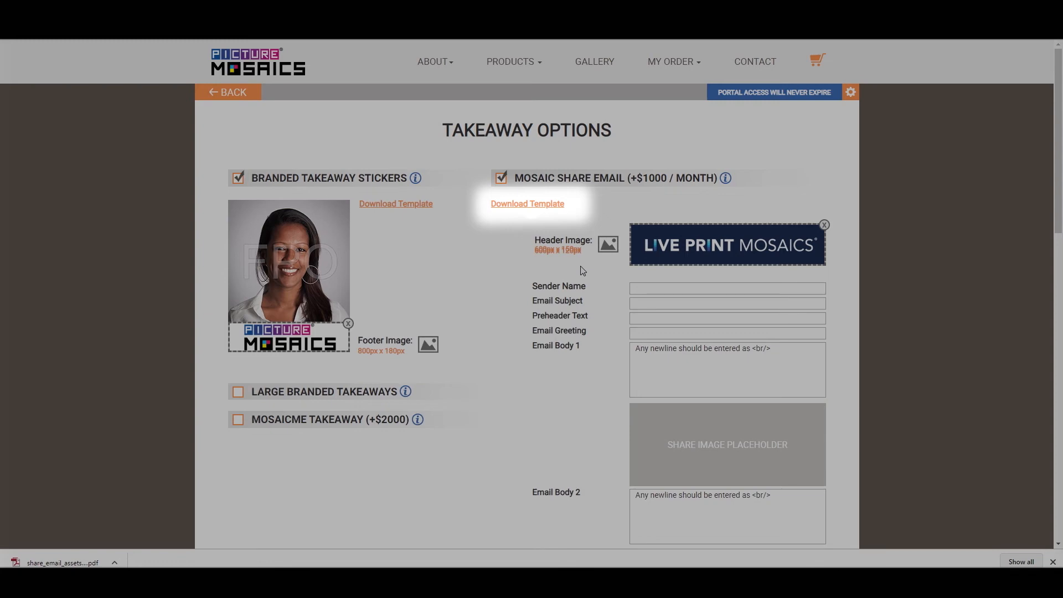
{"action": "left_click", "coordinate": [527, 203]}
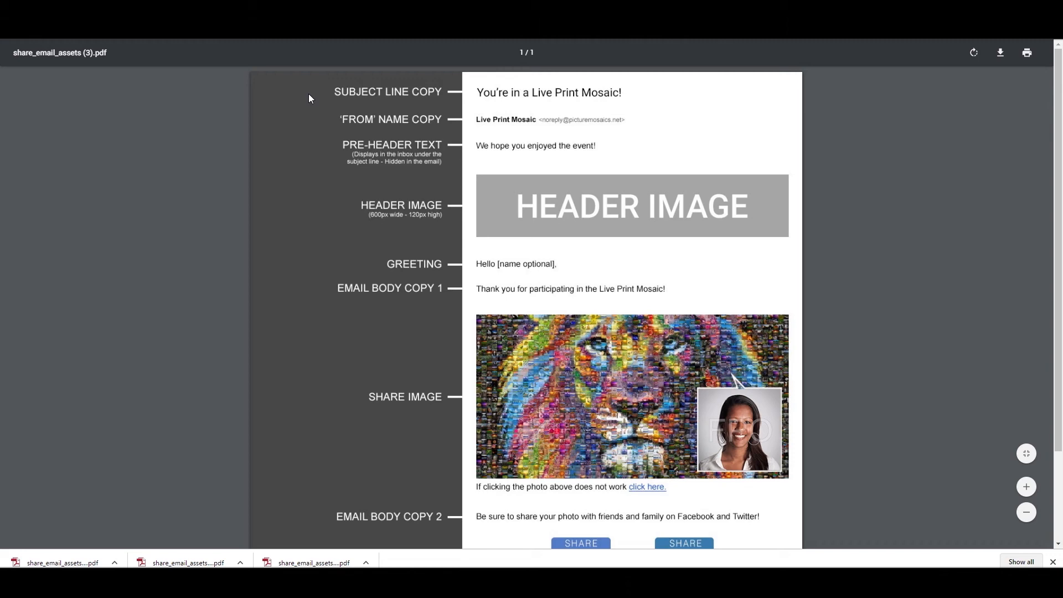
{"action": "mouse_move", "coordinate": [621, 307]}
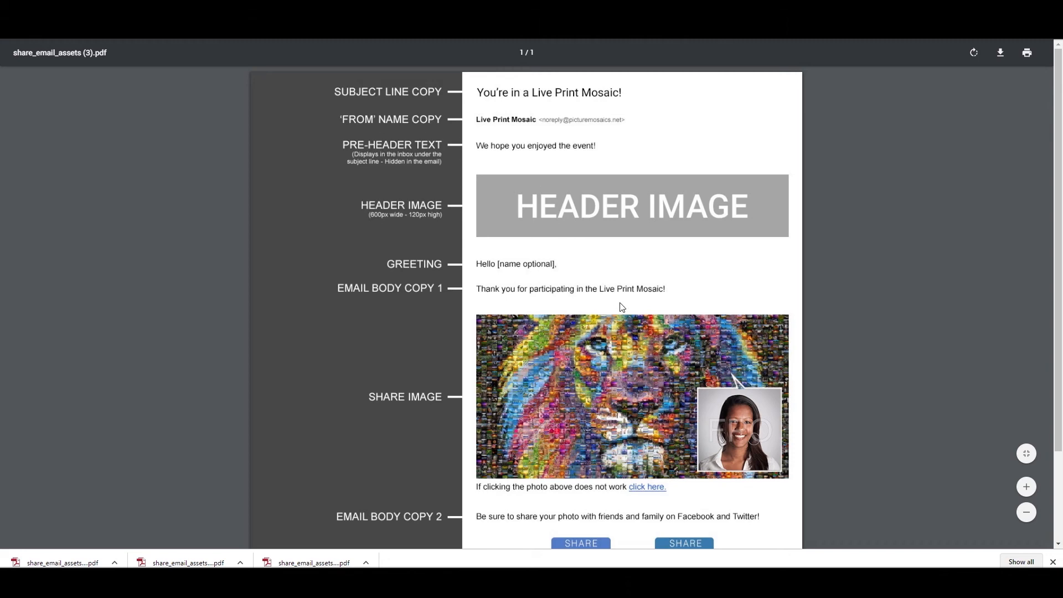
Scroll through the share_email_assets PDF to review the email layout
{"action": "scroll", "scroll_direction": "down", "scroll_amount": 3}
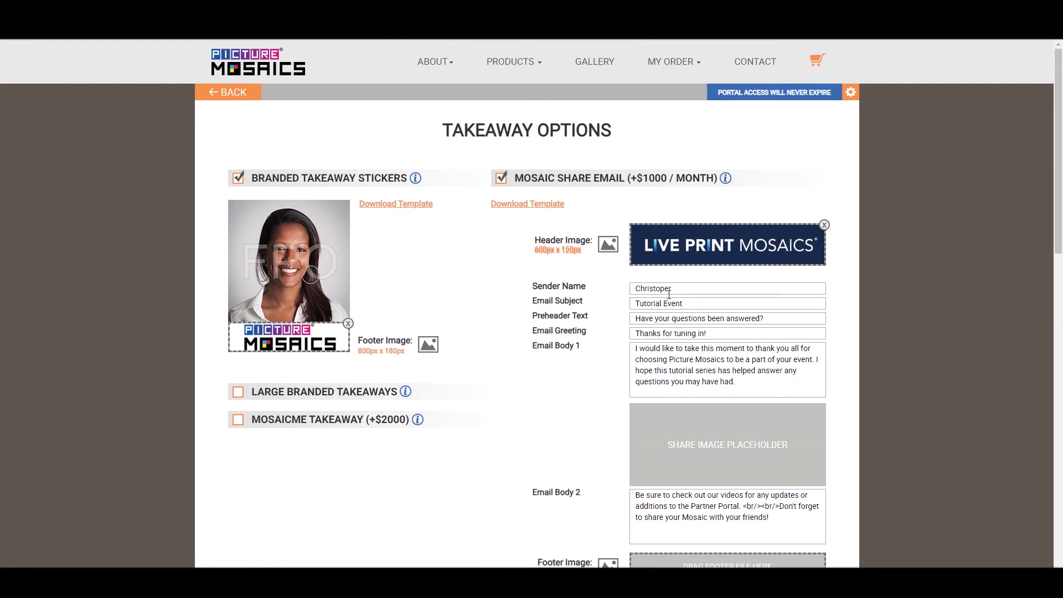
Scroll down the page to the share email and Twitter sharing fields
{"action": "scroll", "scroll_direction": "down", "scroll_amount": 3}
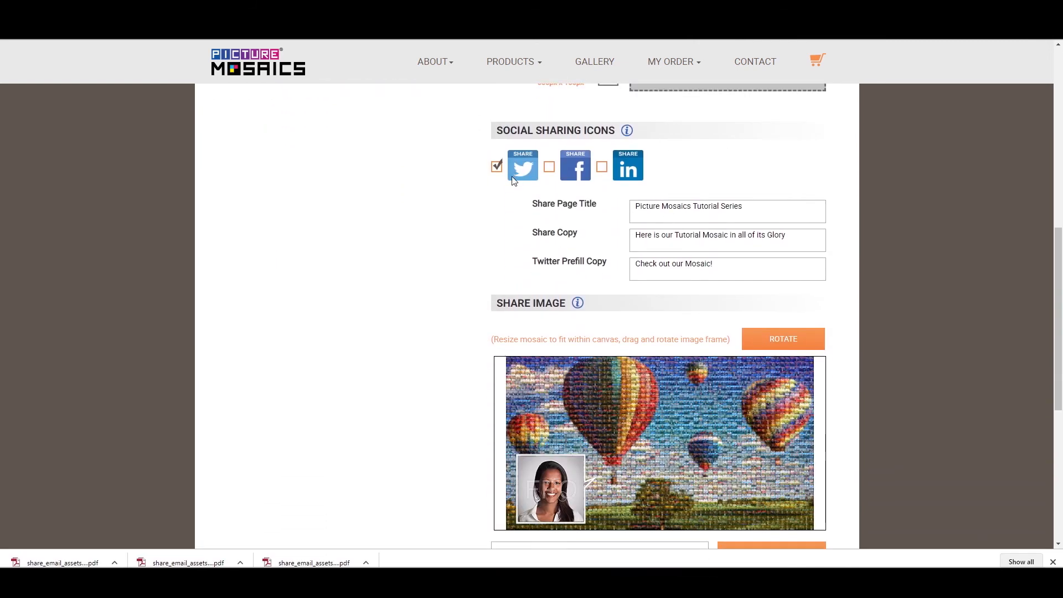
{"action": "mouse_move", "coordinate": [554, 257]}
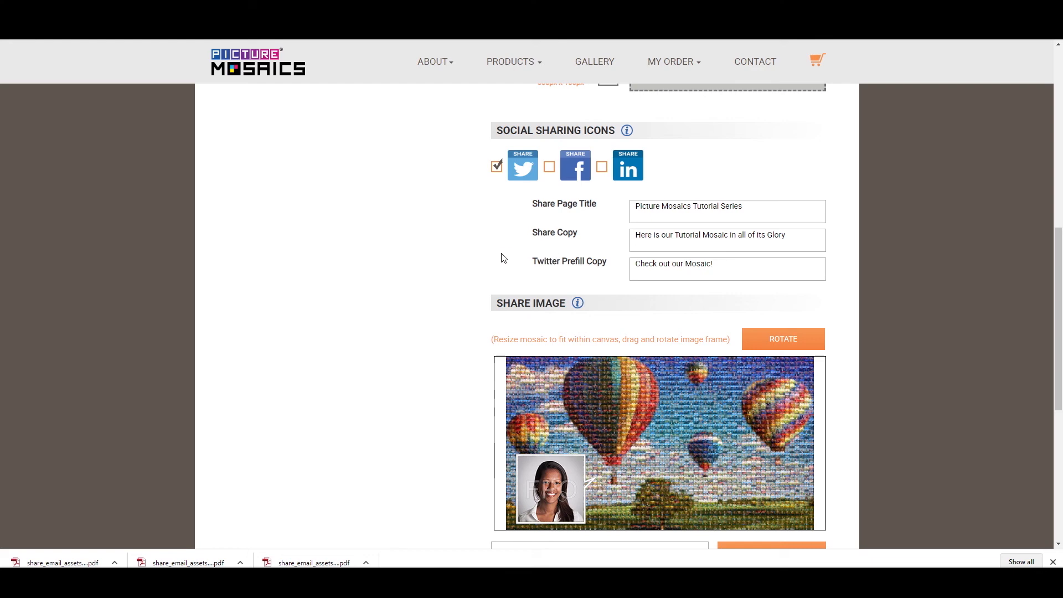
{"action": "mouse_move", "coordinate": [503, 262]}
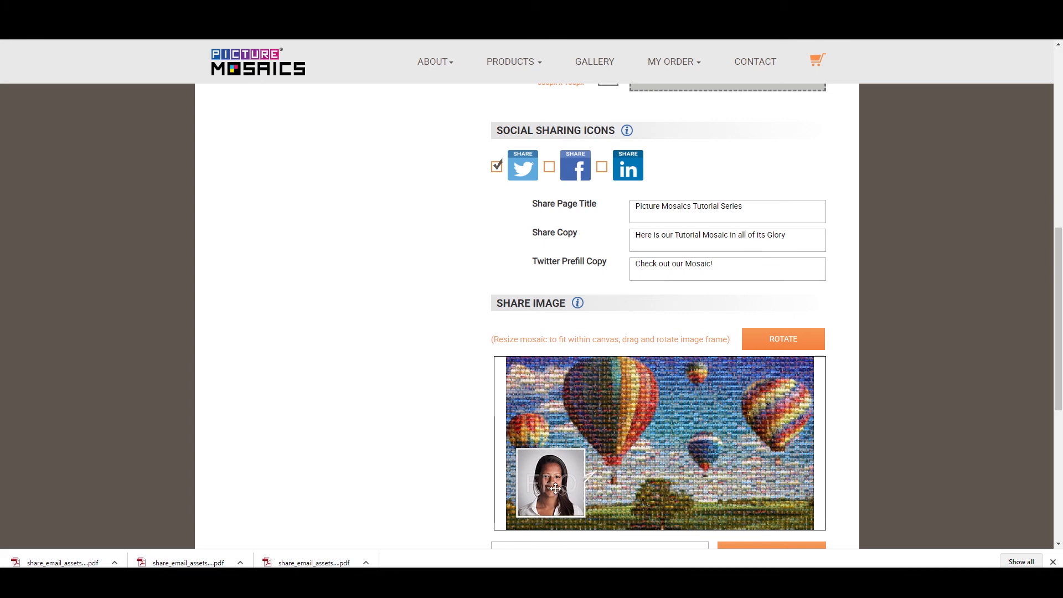
Drag the photo frame to the share image's bottom-right corner and rotate it
{"action": "left_click_drag", "start_coordinate": [549, 483], "coordinate": [744, 494]}
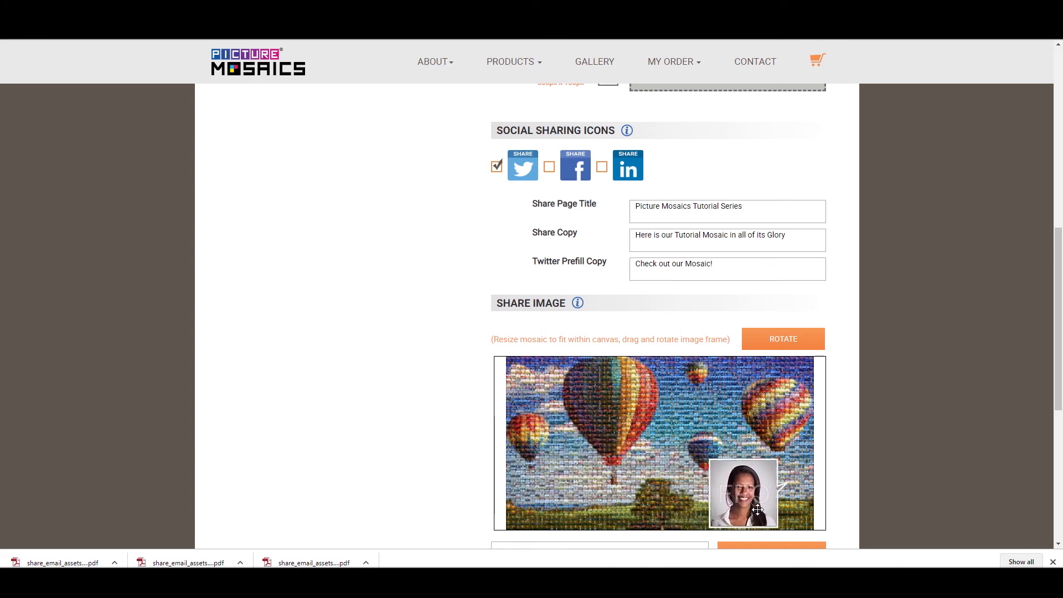
{"action": "left_click_drag", "start_coordinate": [743, 493], "coordinate": [769, 488]}
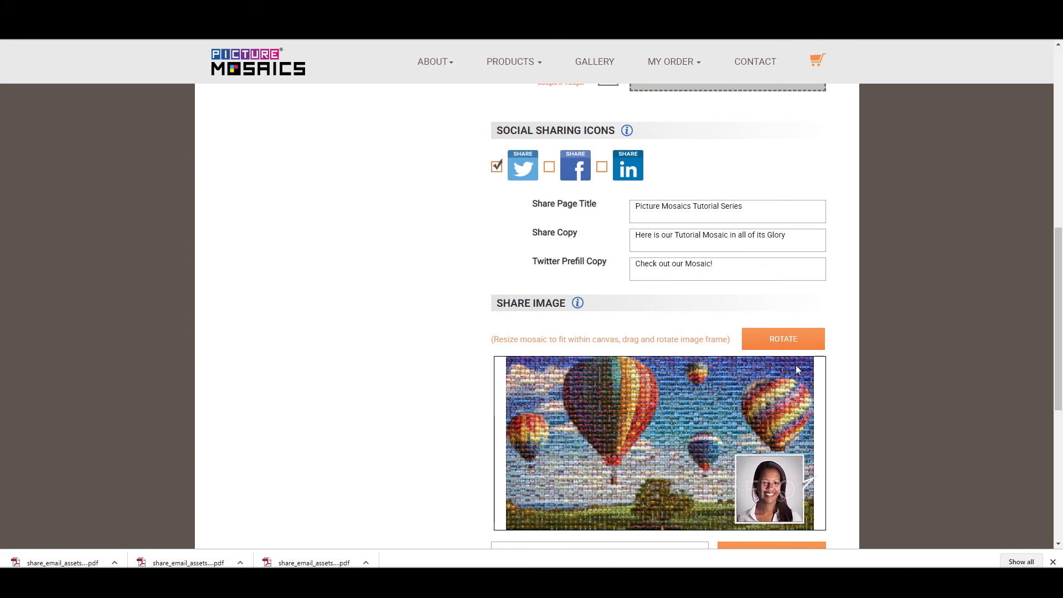
{"action": "left_click", "coordinate": [783, 339]}
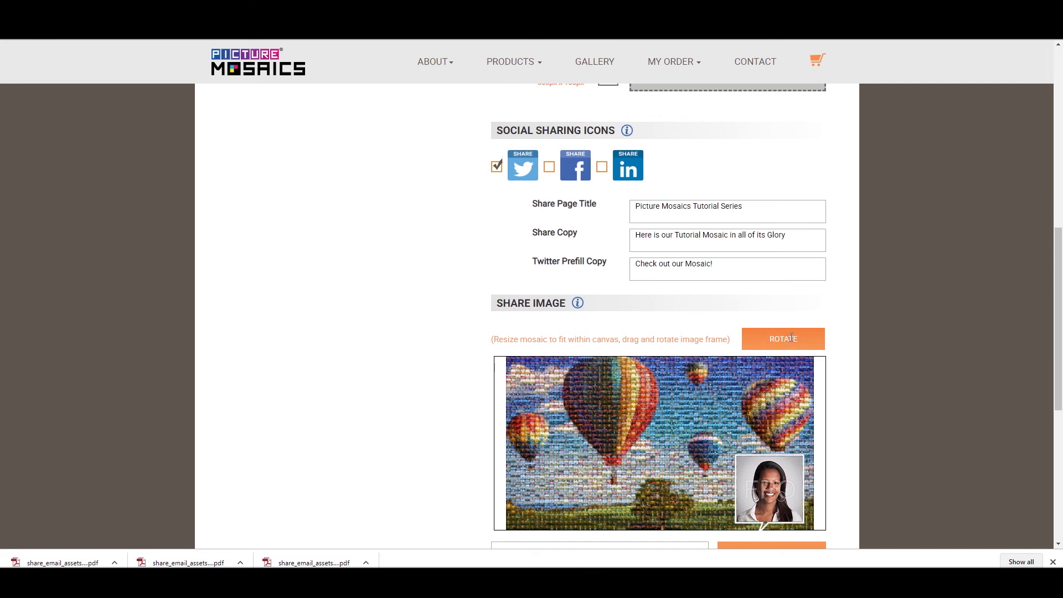
{"action": "mouse_move", "coordinate": [770, 353]}
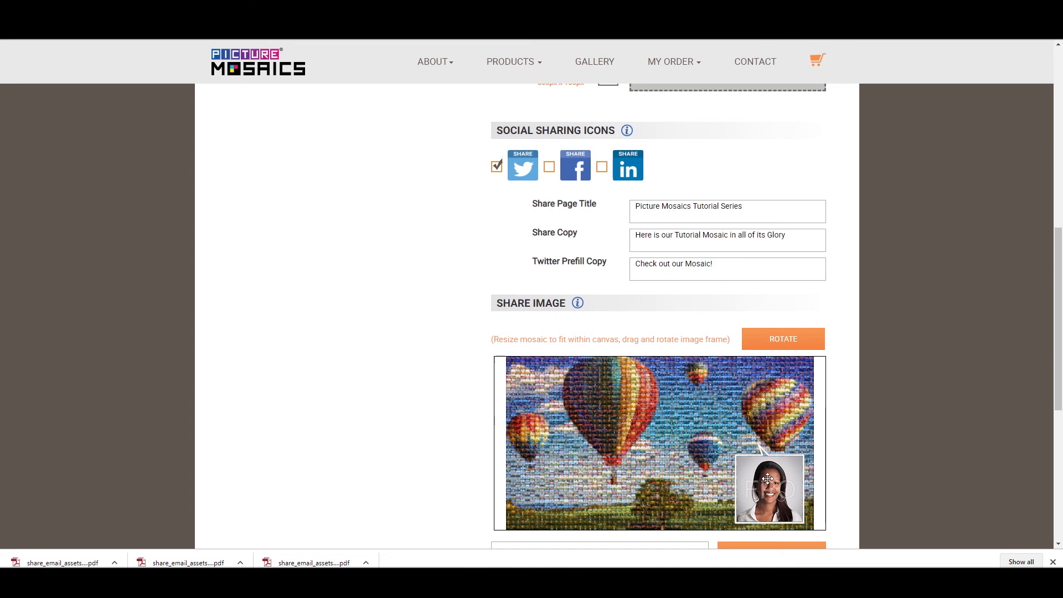
{"action": "scroll", "scroll_direction": "down", "scroll_amount": 3}
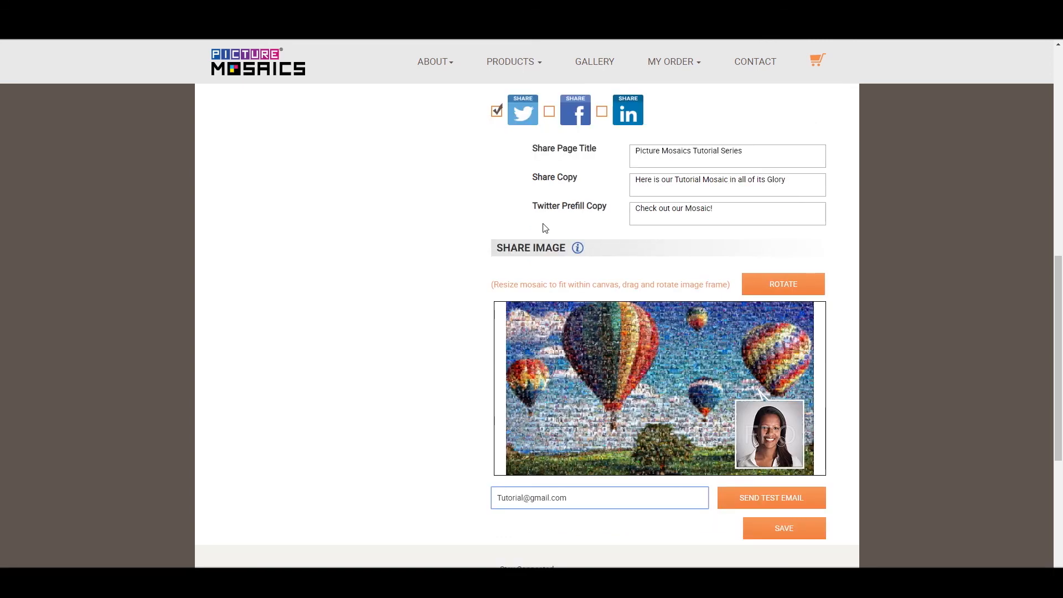
{"action": "scroll", "scroll_direction": "down", "scroll_amount": 3}
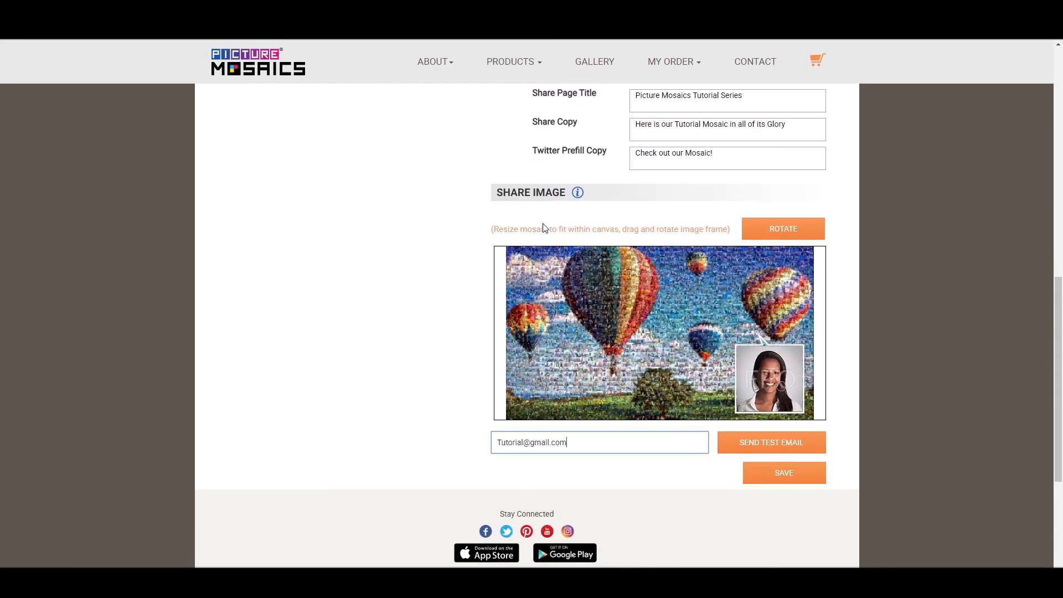
{"action": "mouse_move", "coordinate": [576, 359]}
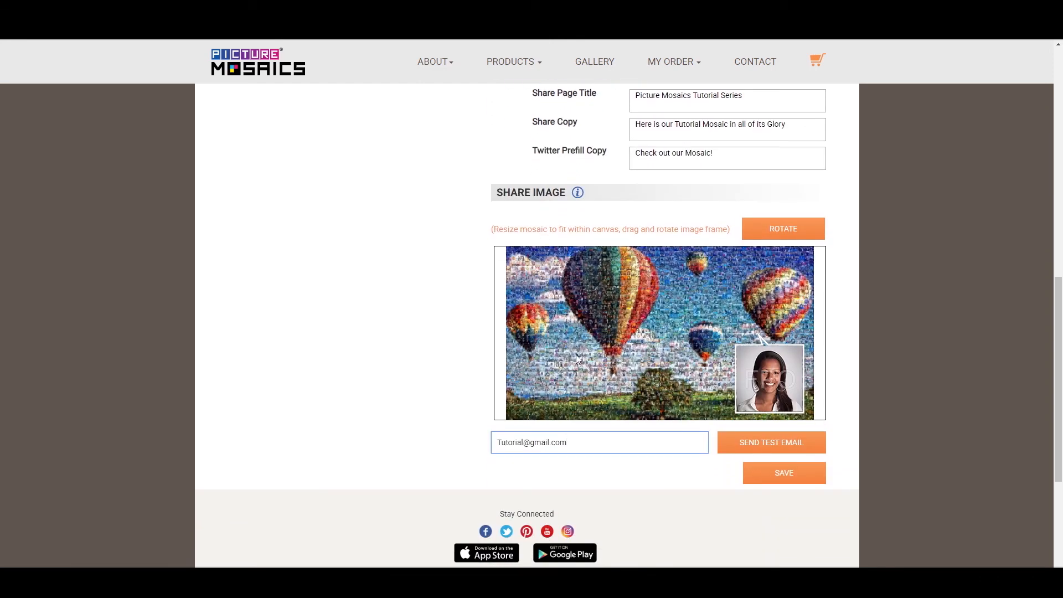